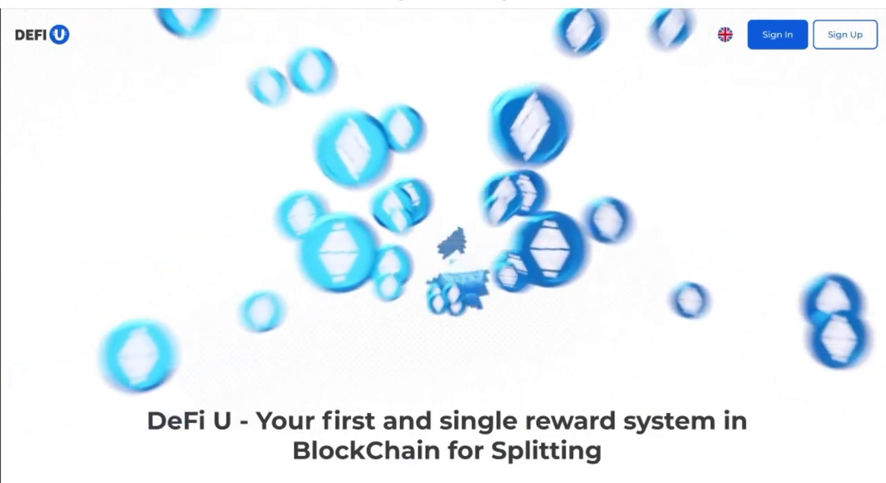
# Begin a new DeFi U account from the header's Sign Up entry point
pyautogui.click(845, 34)
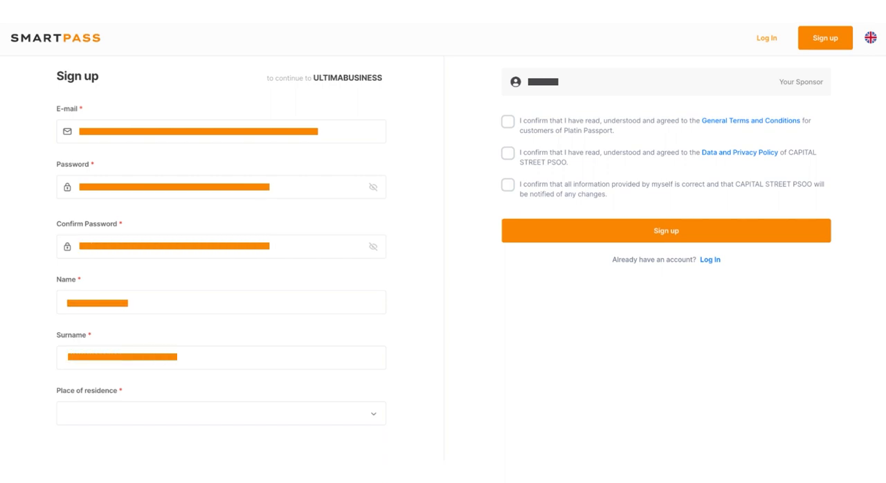
# Choose the place of residence on the SmartPass sign-up form
pyautogui.click(220, 413)
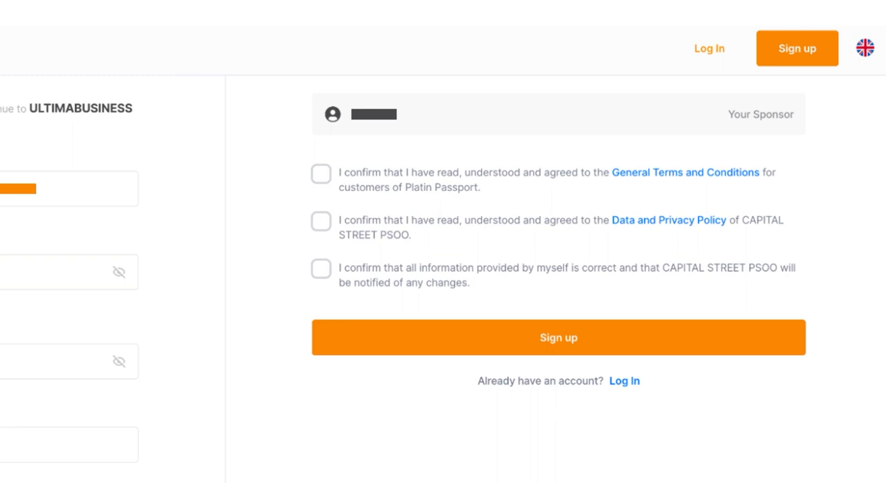
# Accept the terms and privacy policy and confirm the provided information is correct
pyautogui.click(321, 268)
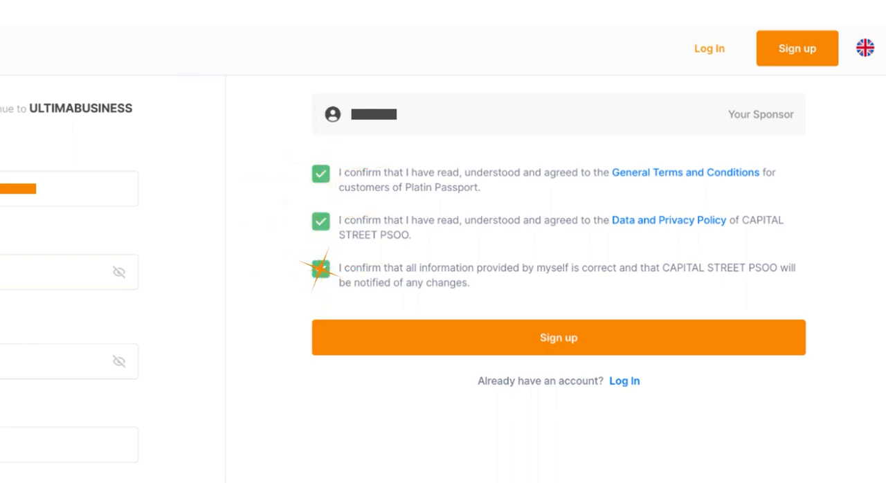
pyautogui.click(320, 274)
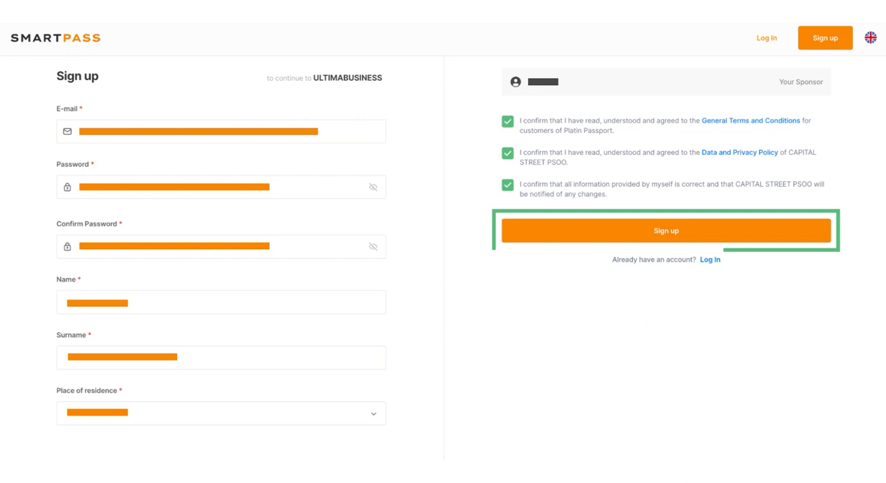
# Submit the registration and confirm the e-mail address from the welcome email
pyautogui.click(667, 230)
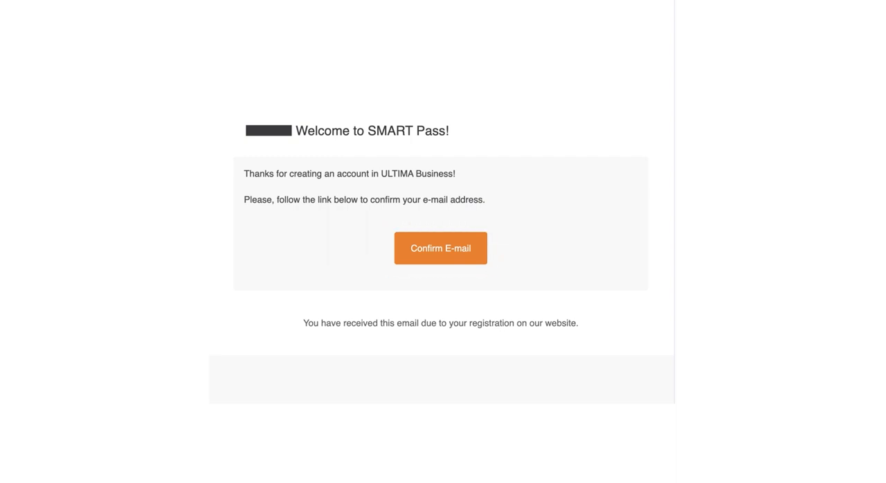
pyautogui.click(440, 247)
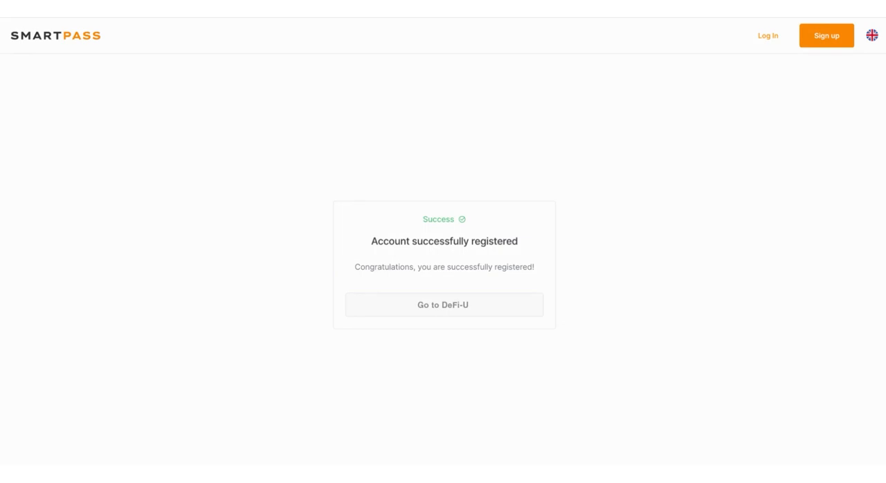